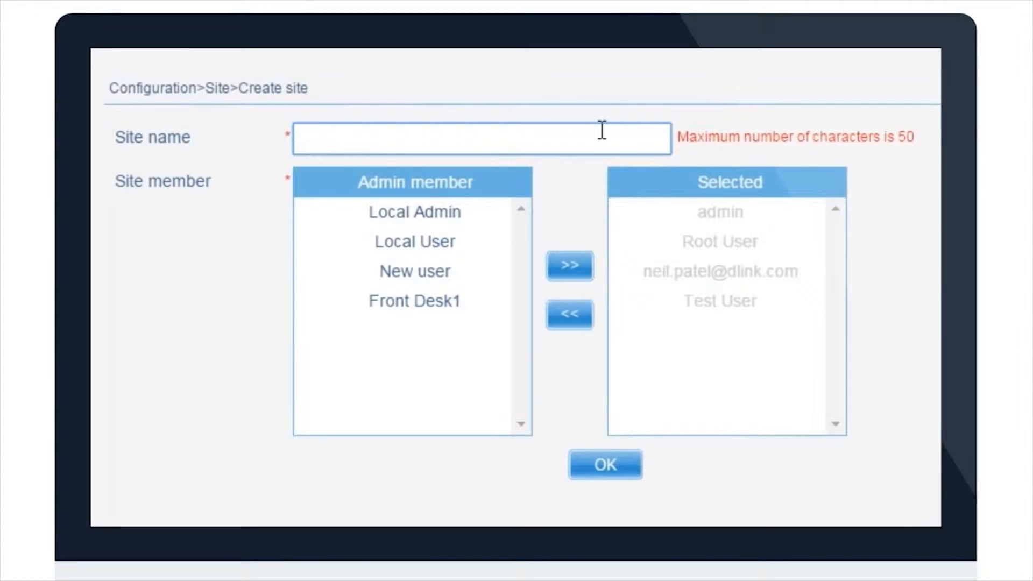
# - Name the site USA and move New user into its Selected admin members
pyautogui.write('USA')
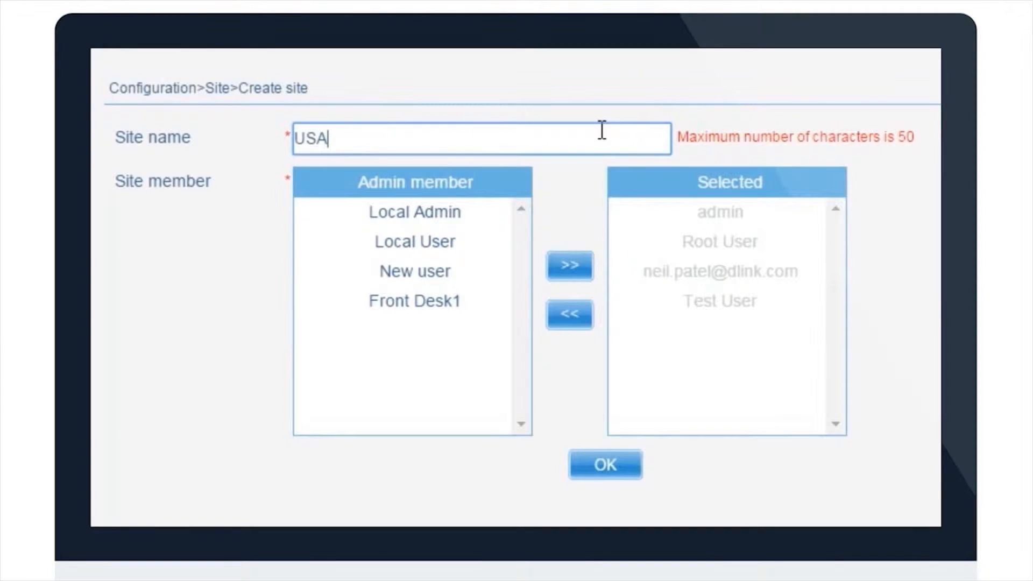
pyautogui.moveTo(657, 454)
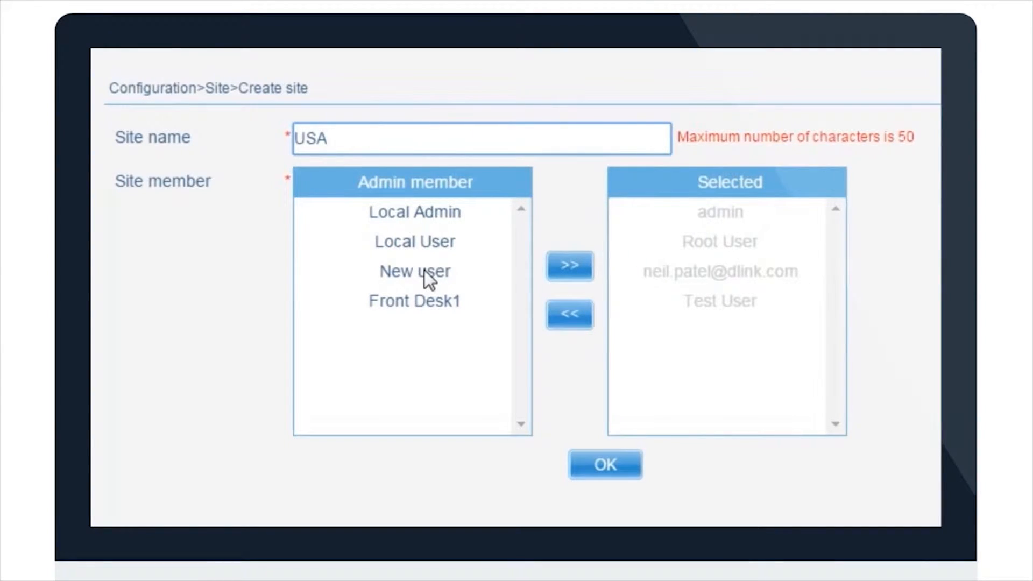
pyautogui.click(414, 272)
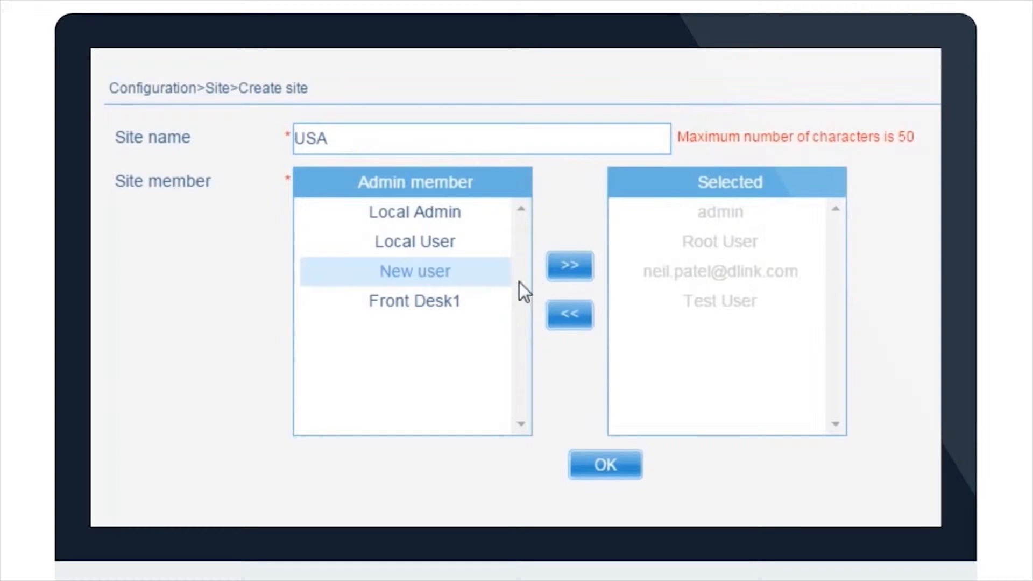
pyautogui.click(568, 265)
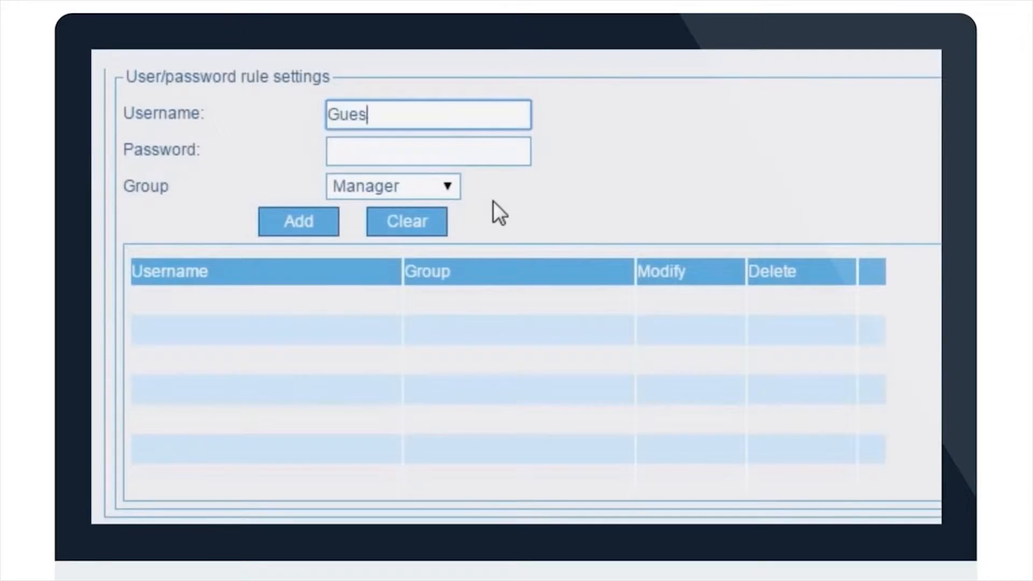
# - Enter the Guest user's password, add it to the user list, then enable bandwidth optimization
pyautogui.write('•••••')
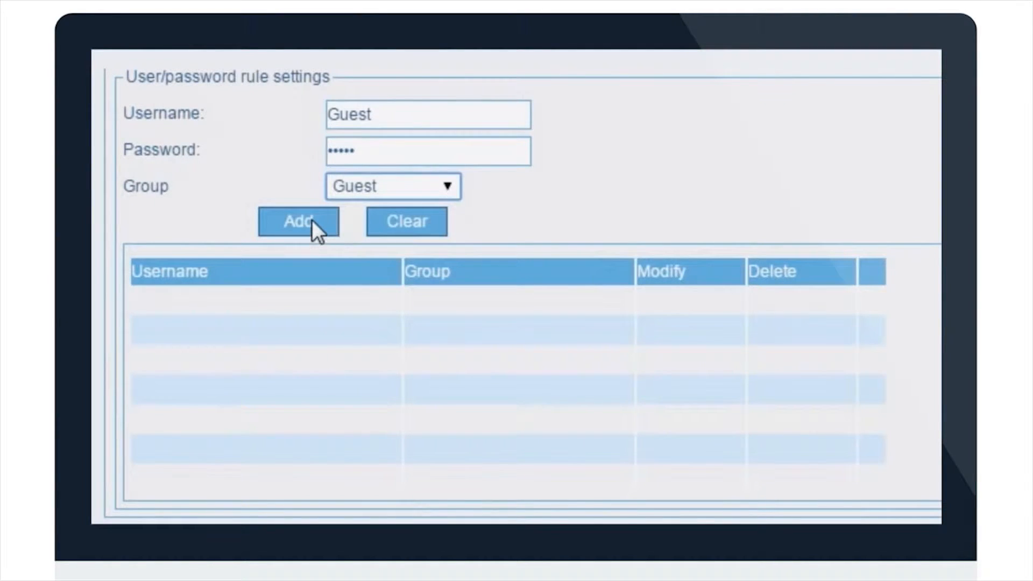
pyautogui.click(297, 222)
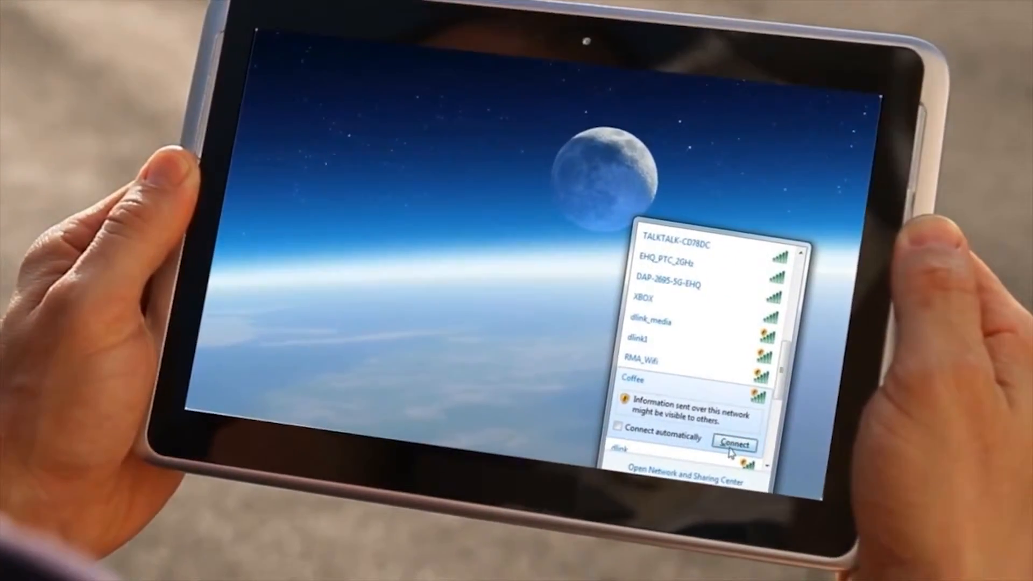
pyautogui.click(733, 443)
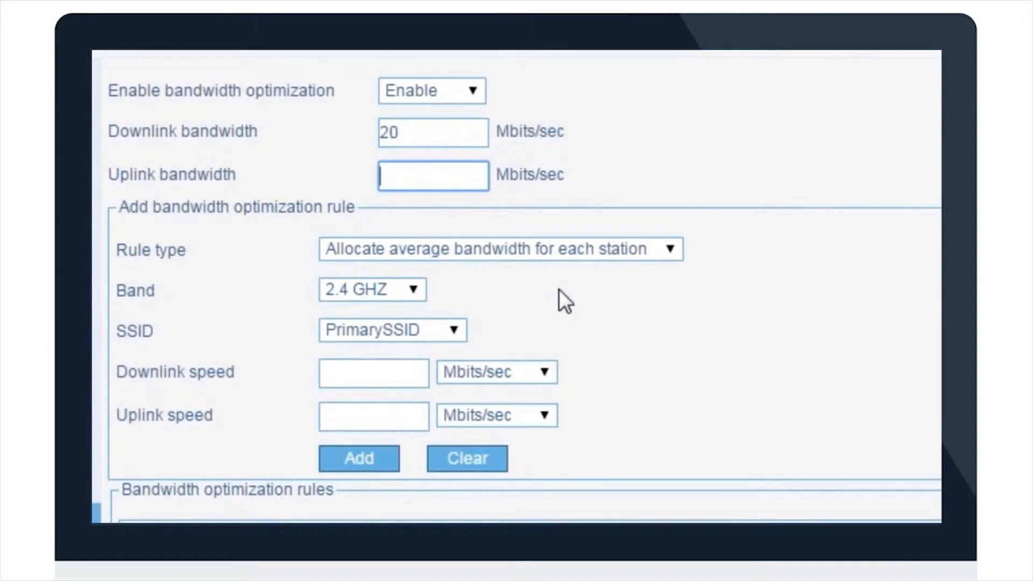
# - Set the uplink bandwidth limit to 2 Mbits/sec alongside the 20 Mbits/sec downlink
pyautogui.write('2')
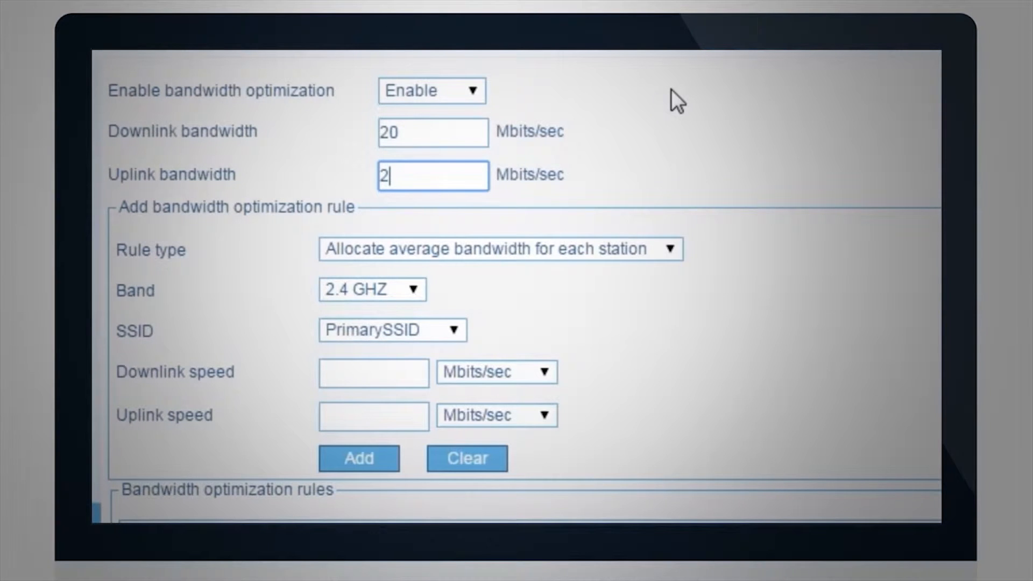
pyautogui.click(164, 360)
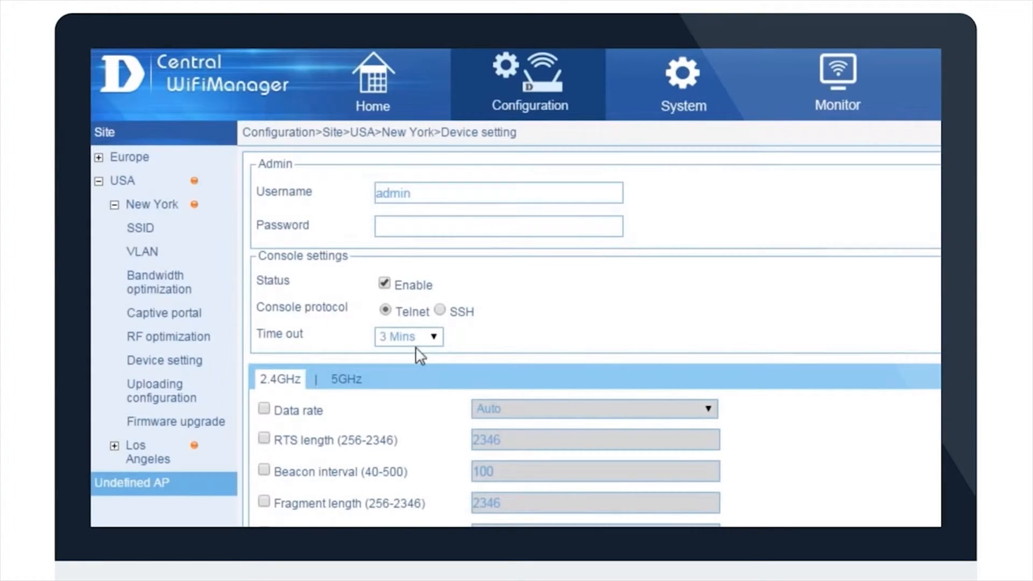